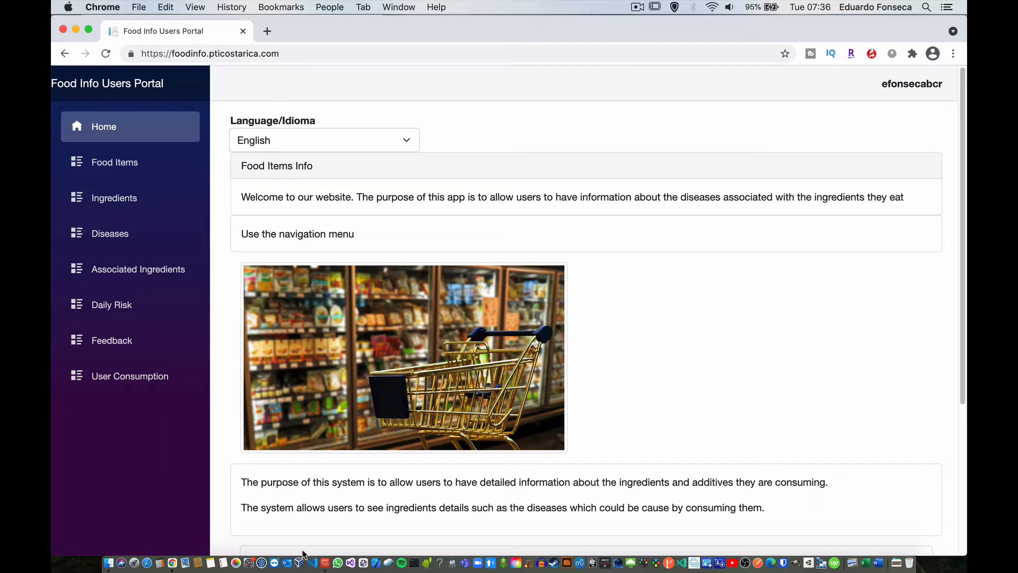
mouse_move(118, 380)
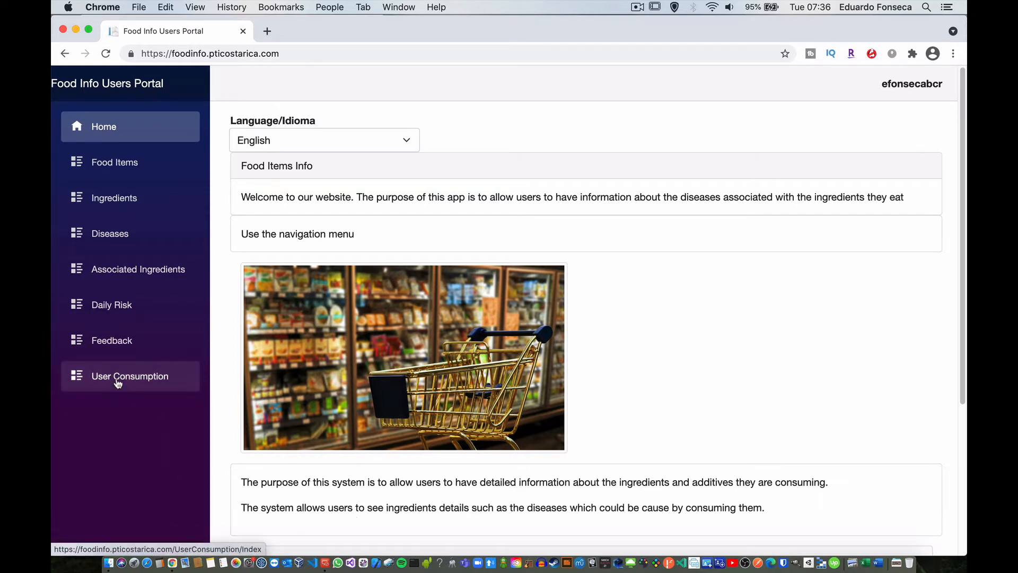
Start a new User Consumption entry and choose Salt as the ingredient.
click(130, 375)
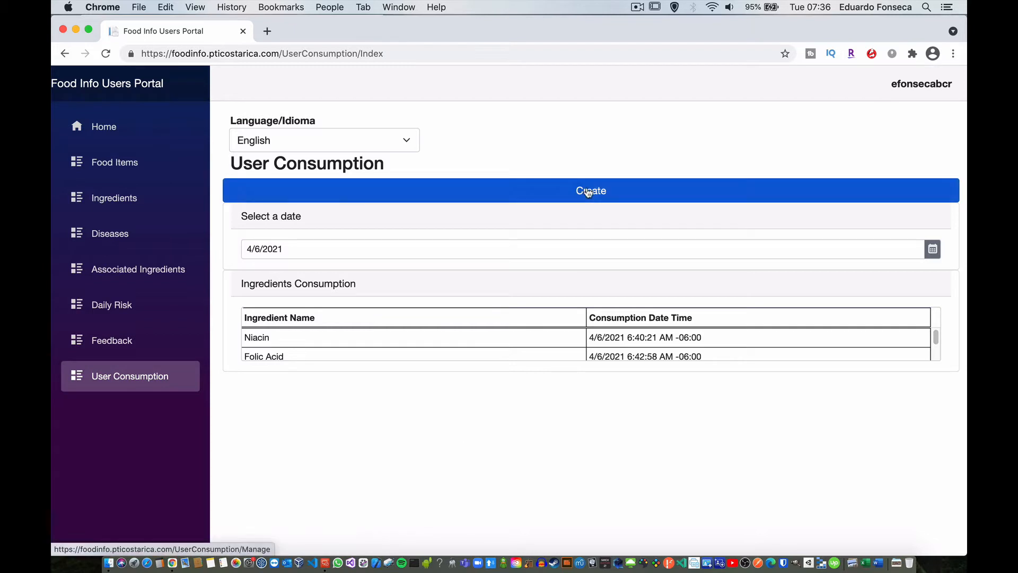
click(591, 191)
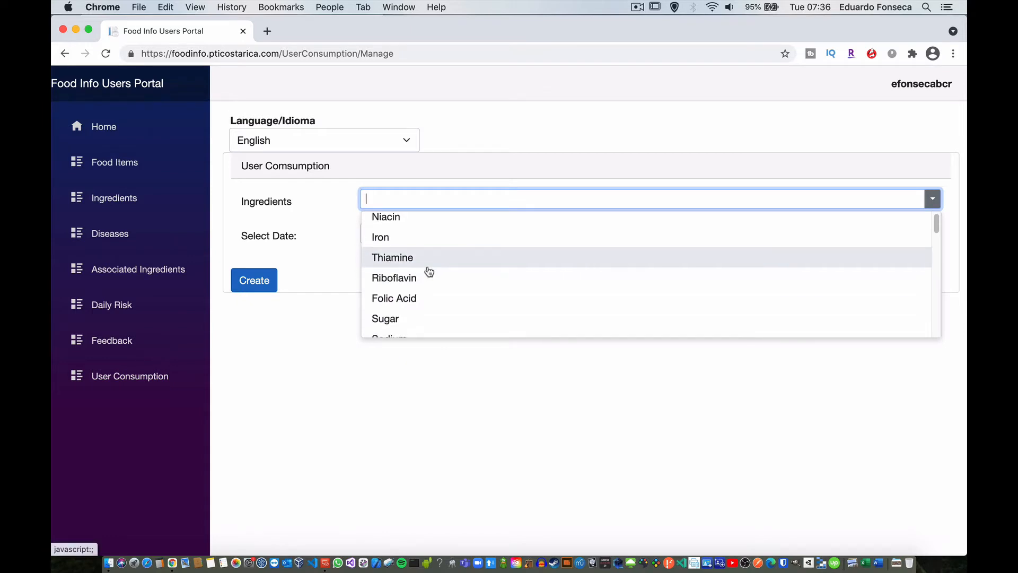
scroll(down, 3)
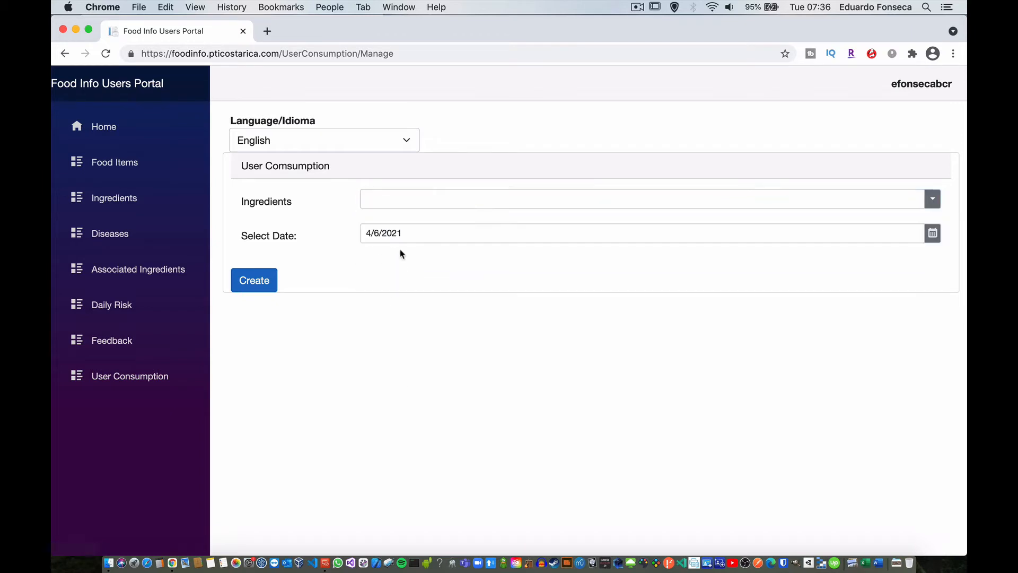
click(932, 233)
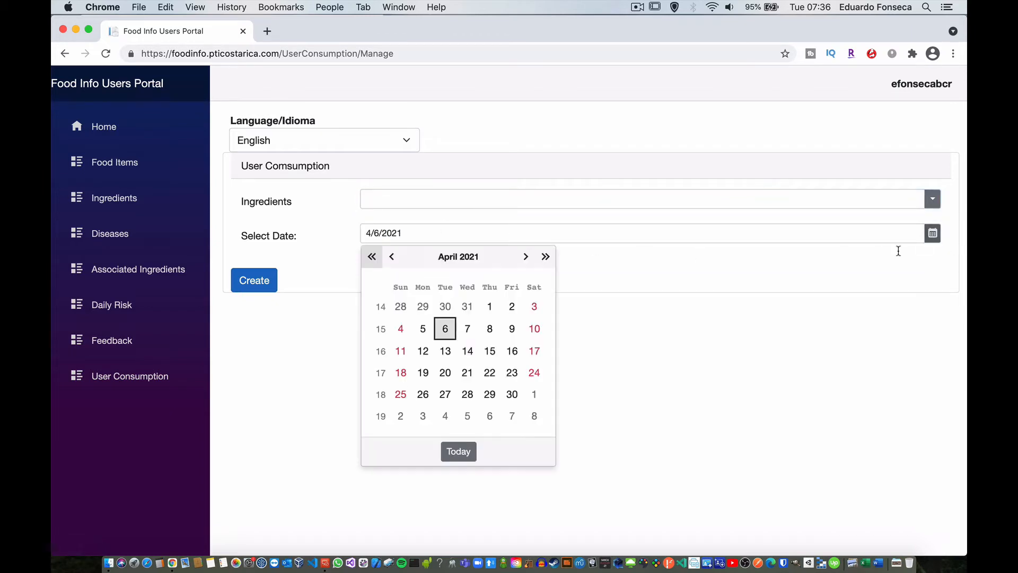
click(646, 190)
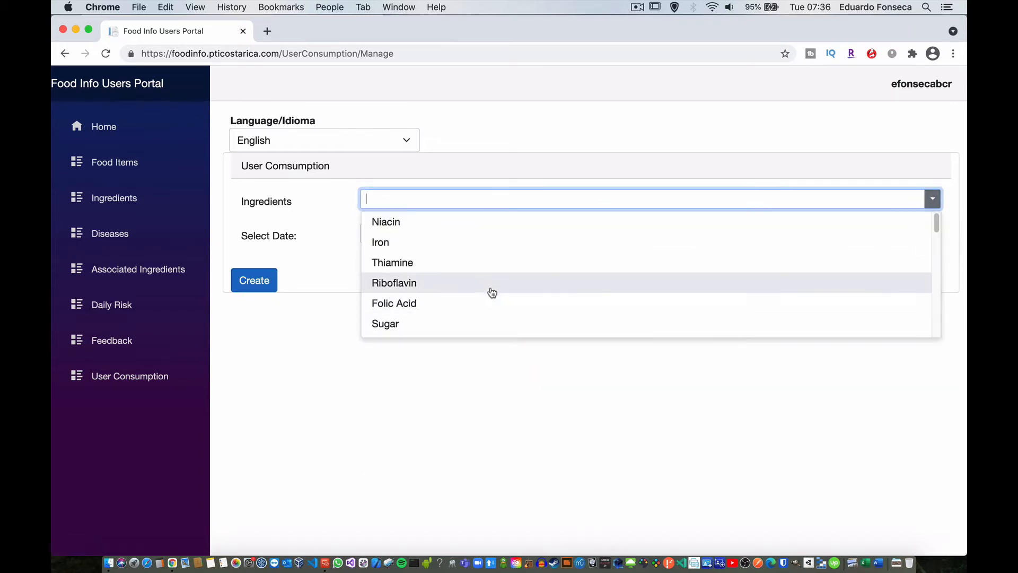
mouse_move(398, 225)
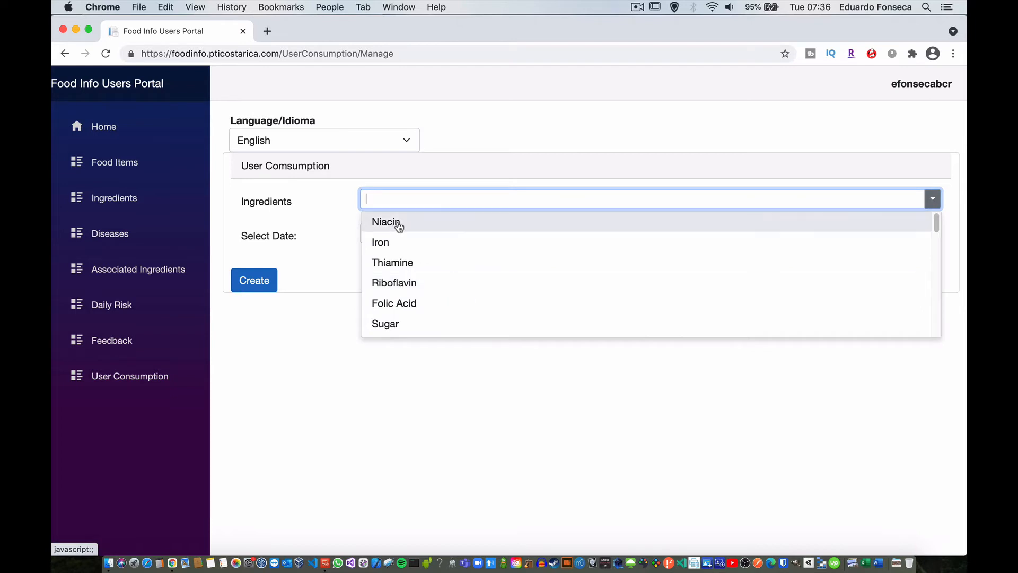
mouse_move(397, 241)
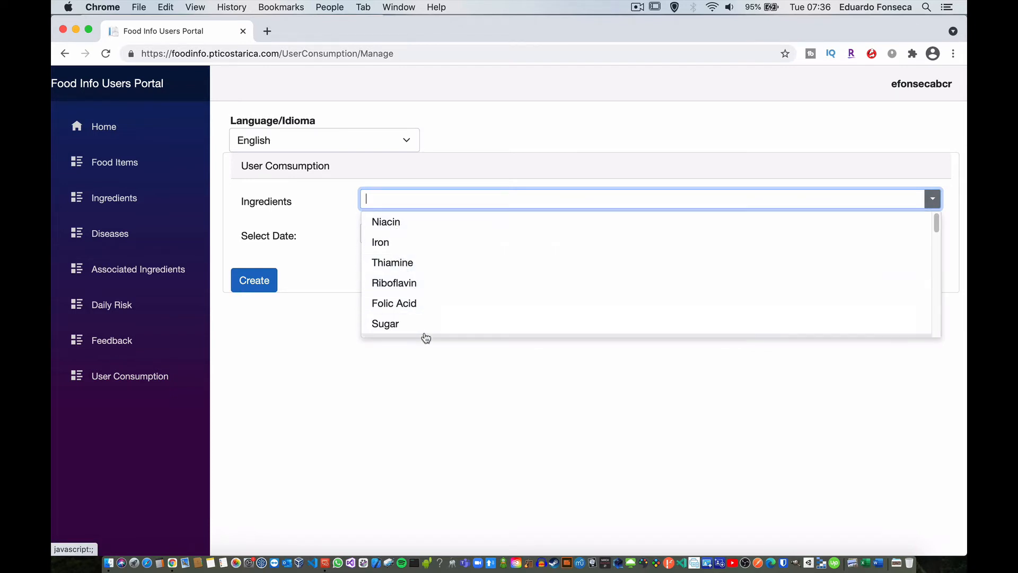
scroll(down, 3)
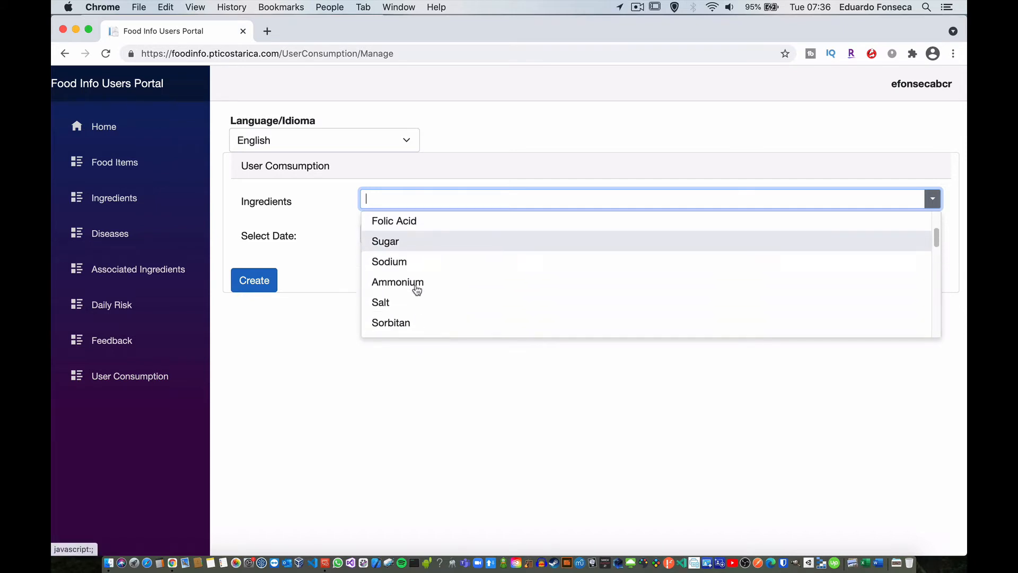
click(381, 302)
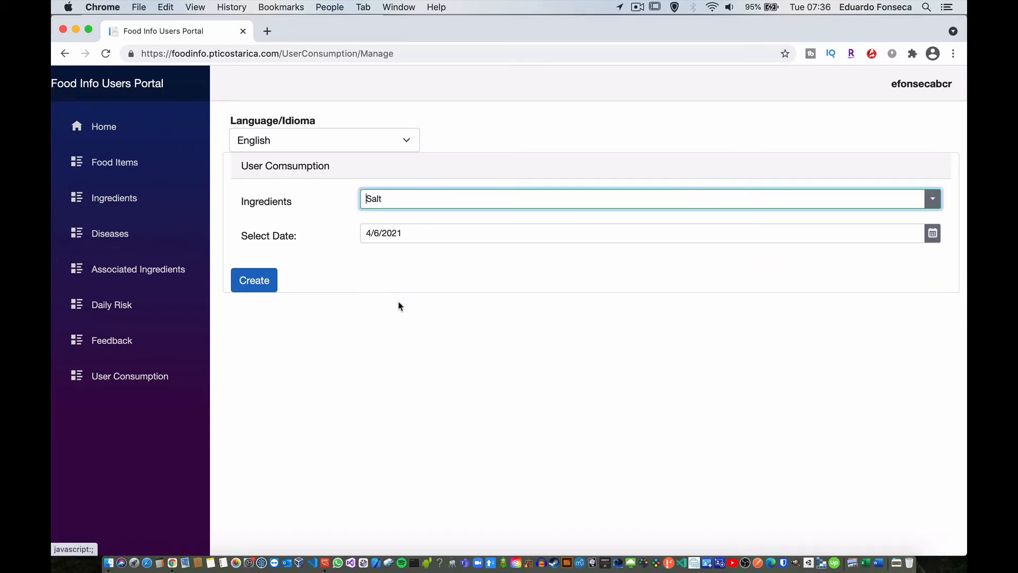
Date the Salt consumption 3/1/2021 and create the entry.
click(932, 232)
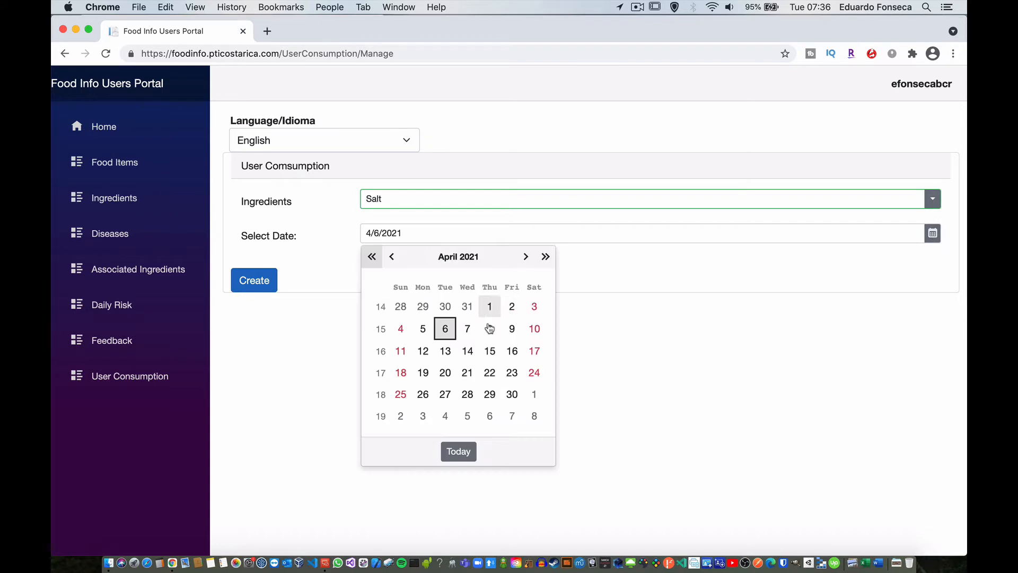
click(392, 256)
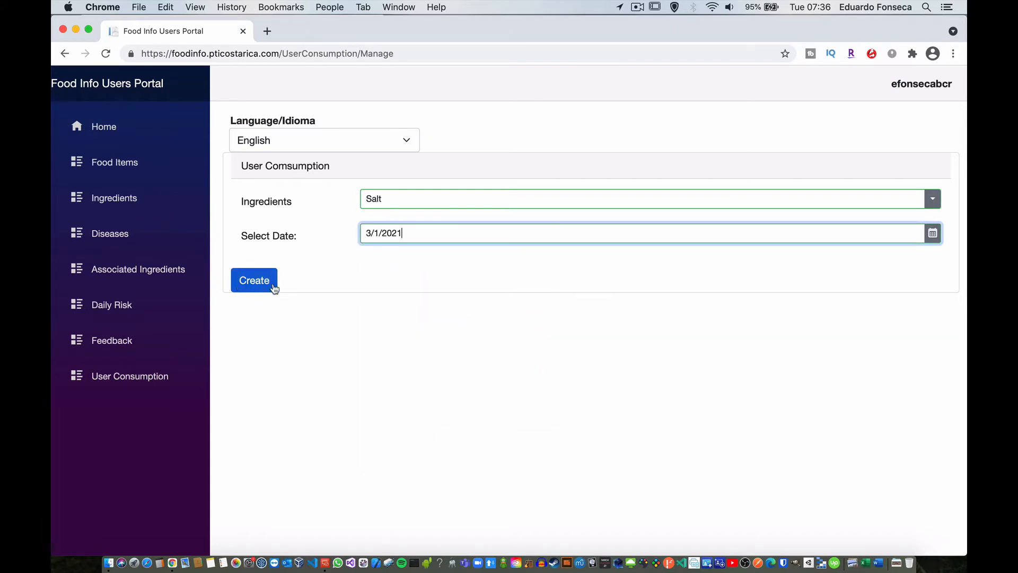
click(255, 280)
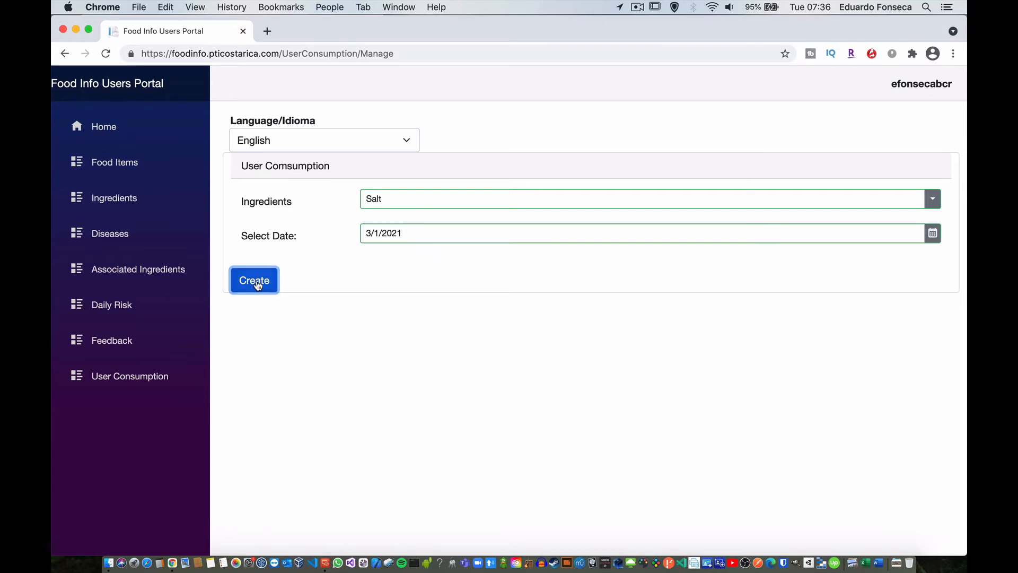
Filter the Ingredients Consumption table to 3/1/2021 so the Salt row appears.
click(255, 280)
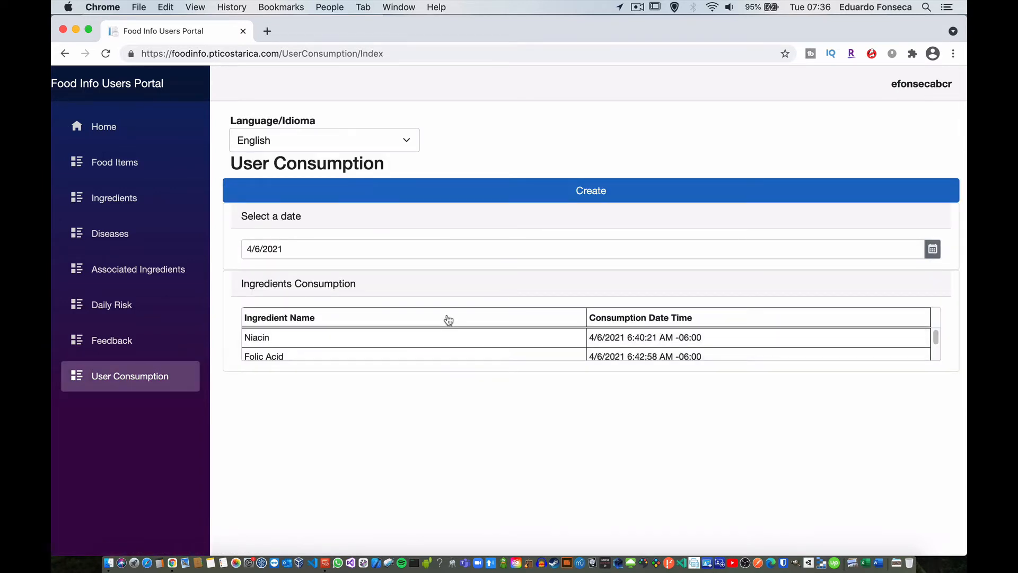
click(934, 248)
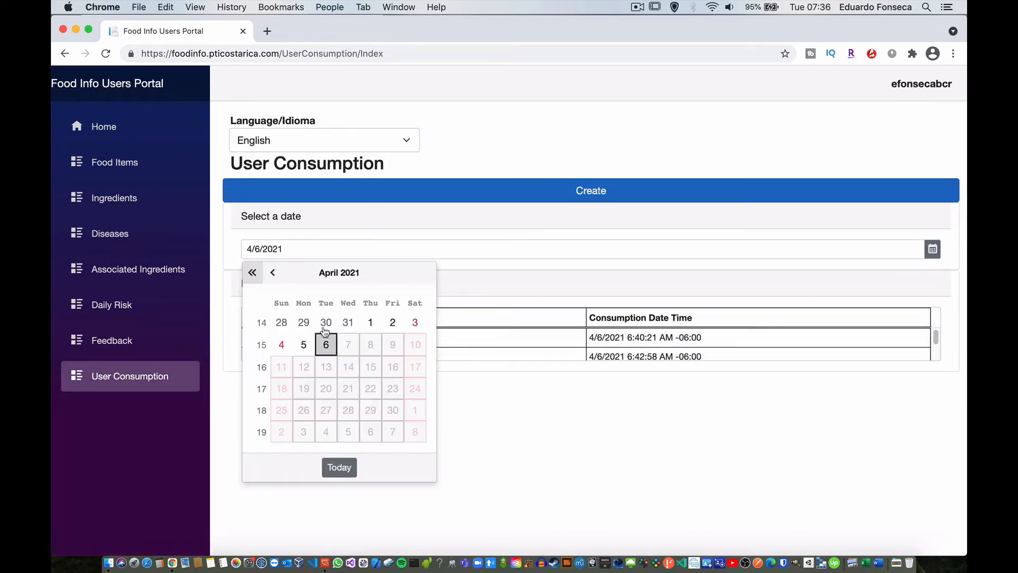
click(273, 273)
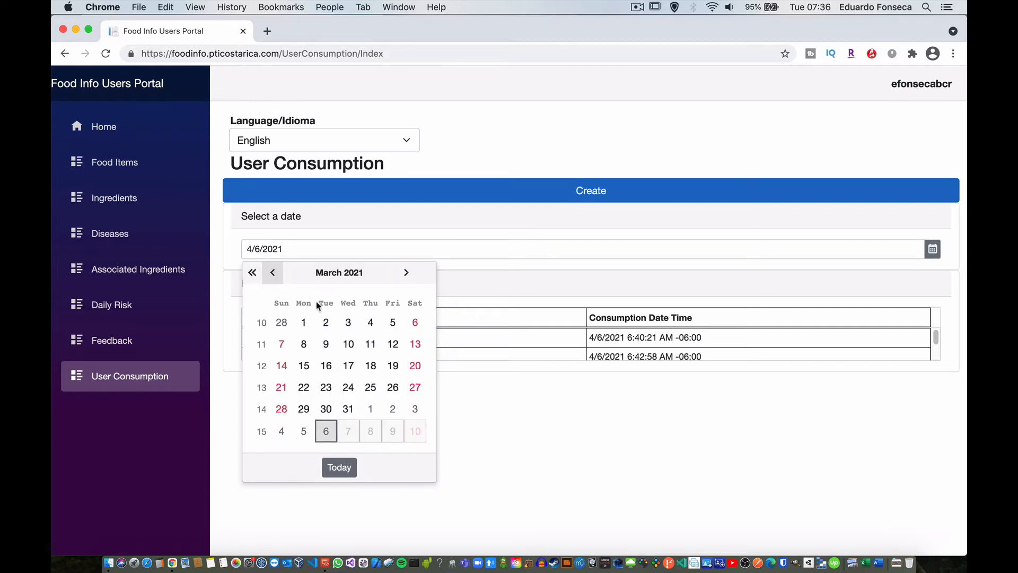
click(304, 322)
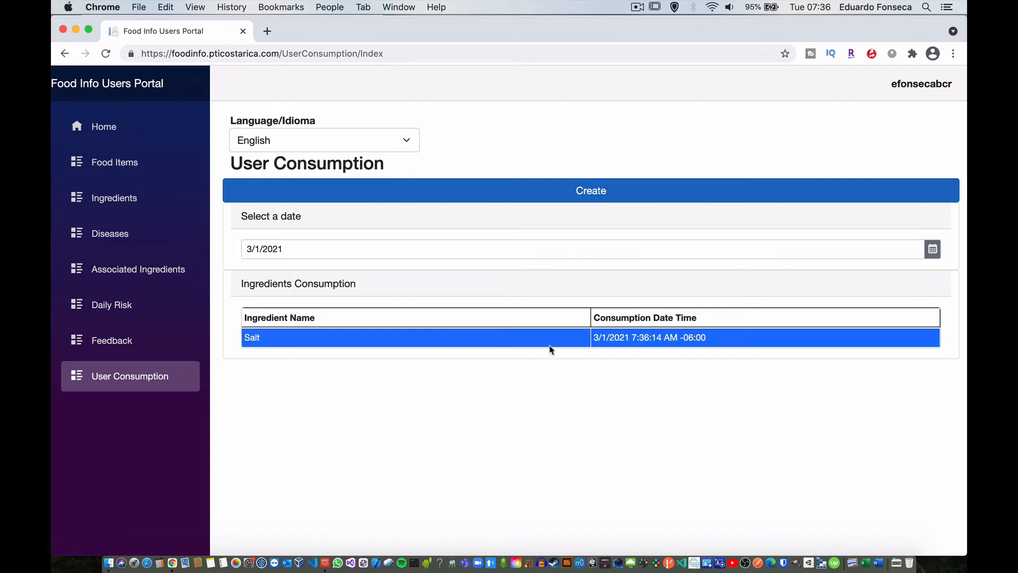
mouse_move(624, 355)
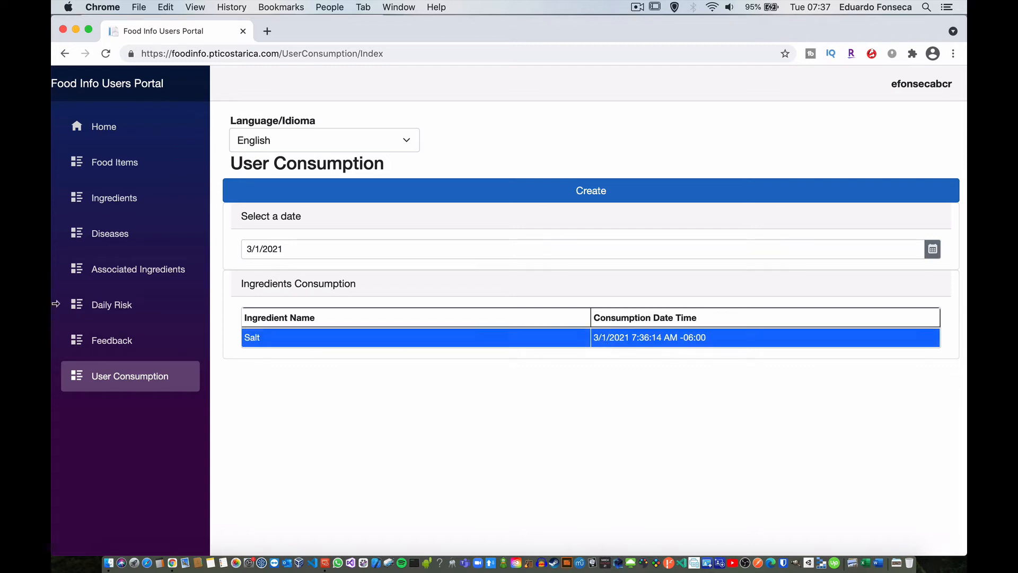
Show the Daily Risk chart for 3/1/2021, which lists no diseases yet.
click(112, 304)
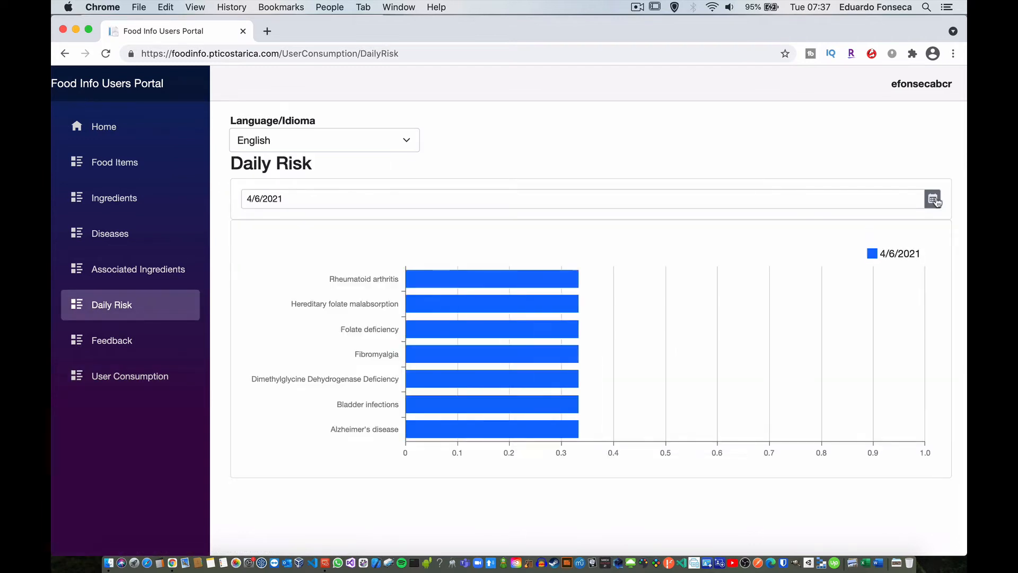
click(932, 198)
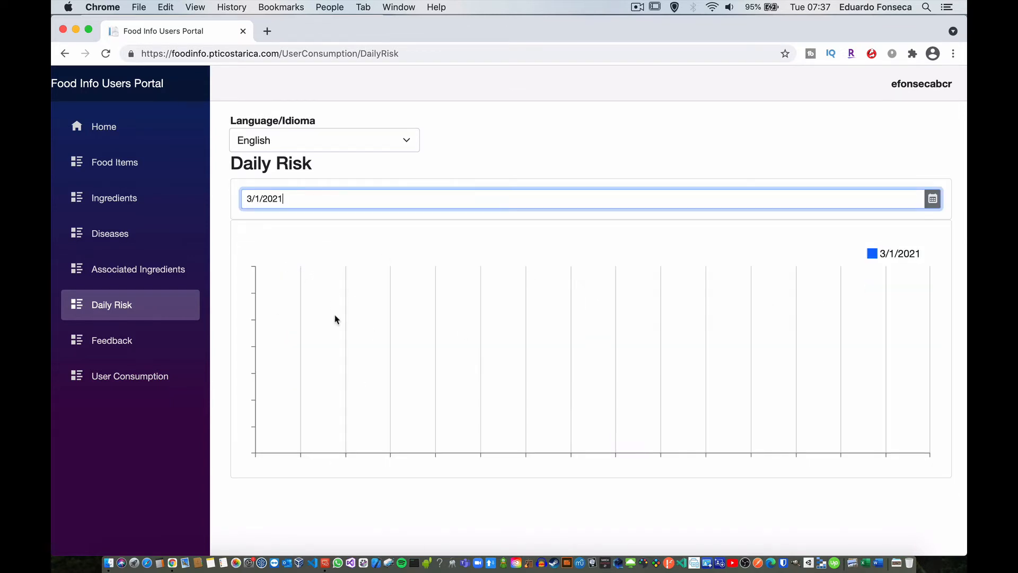
mouse_move(382, 373)
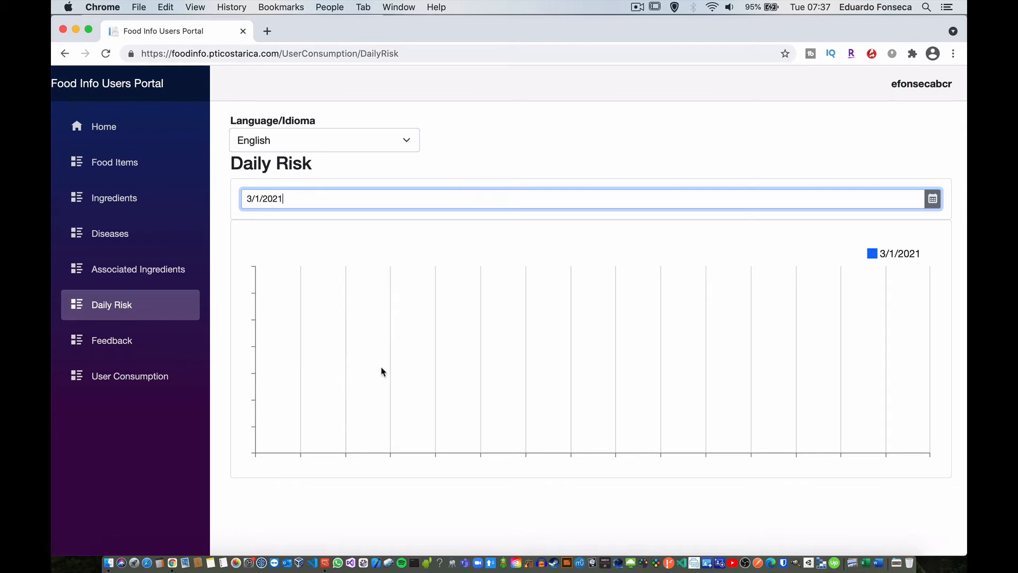
mouse_move(522, 303)
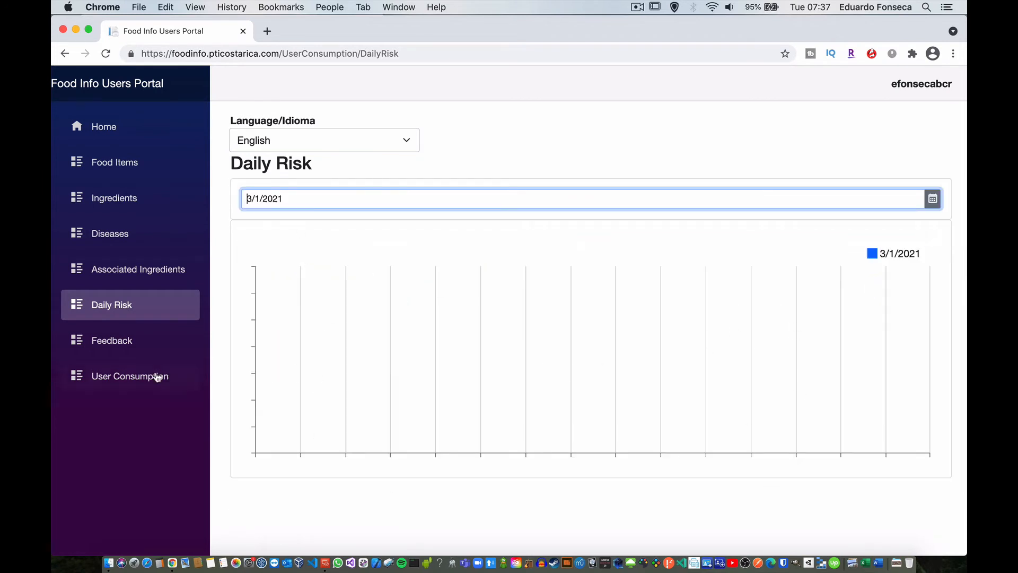
Return to User Consumption and start an entry with Folic Acid as the ingredient.
click(130, 375)
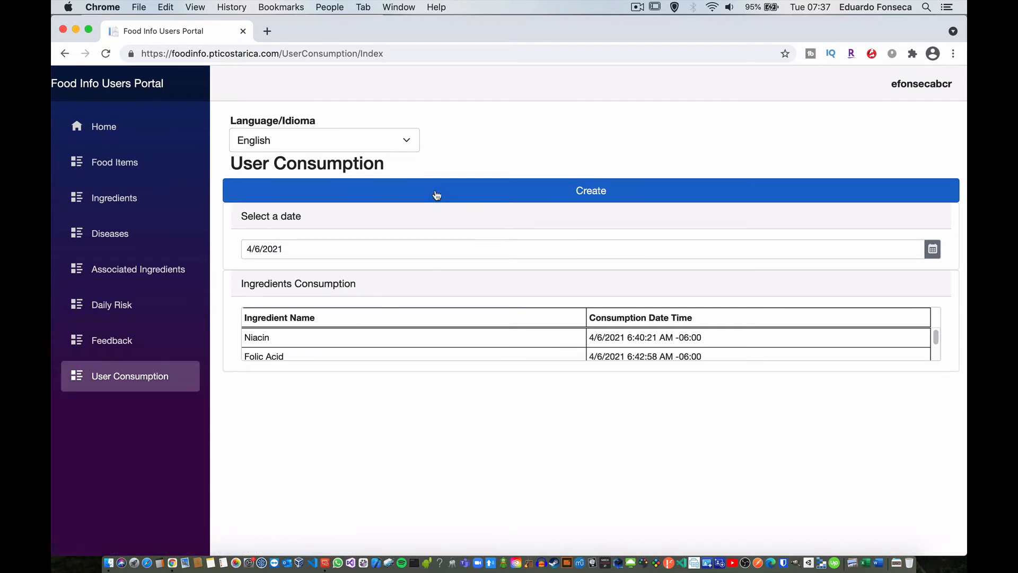
click(590, 191)
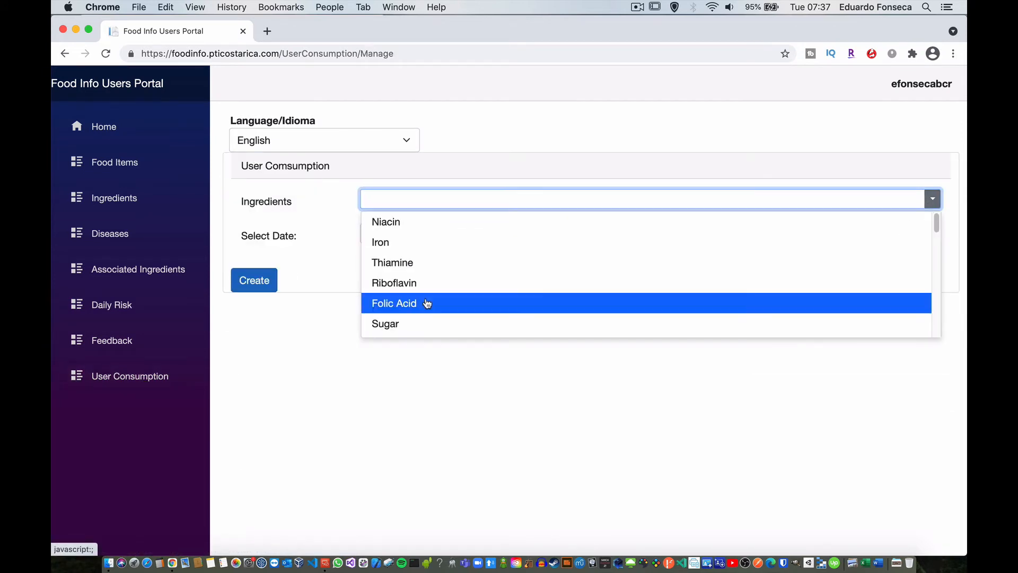
click(394, 304)
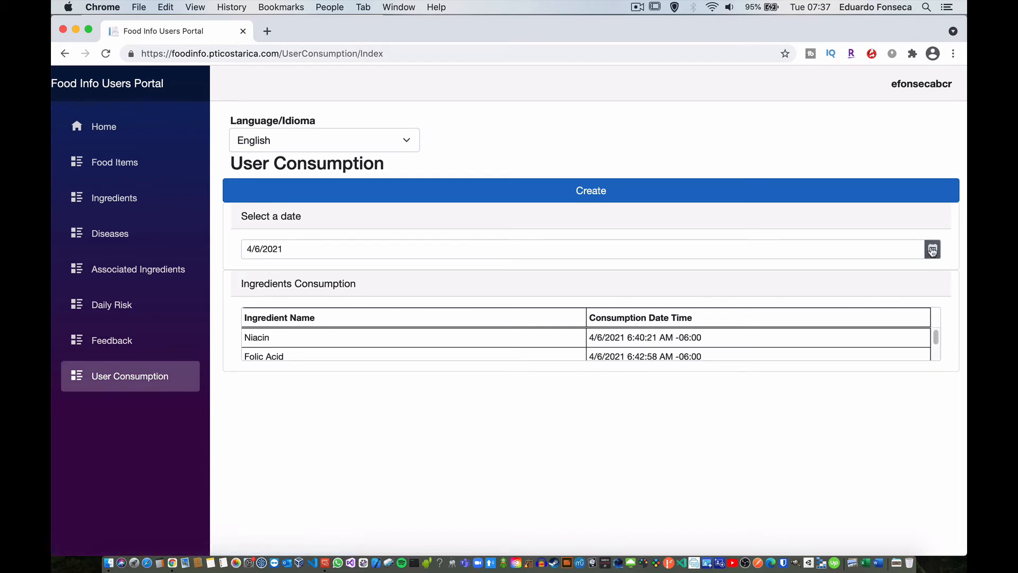
Create a Riboflavin consumption dated 3/1/2021.
click(590, 191)
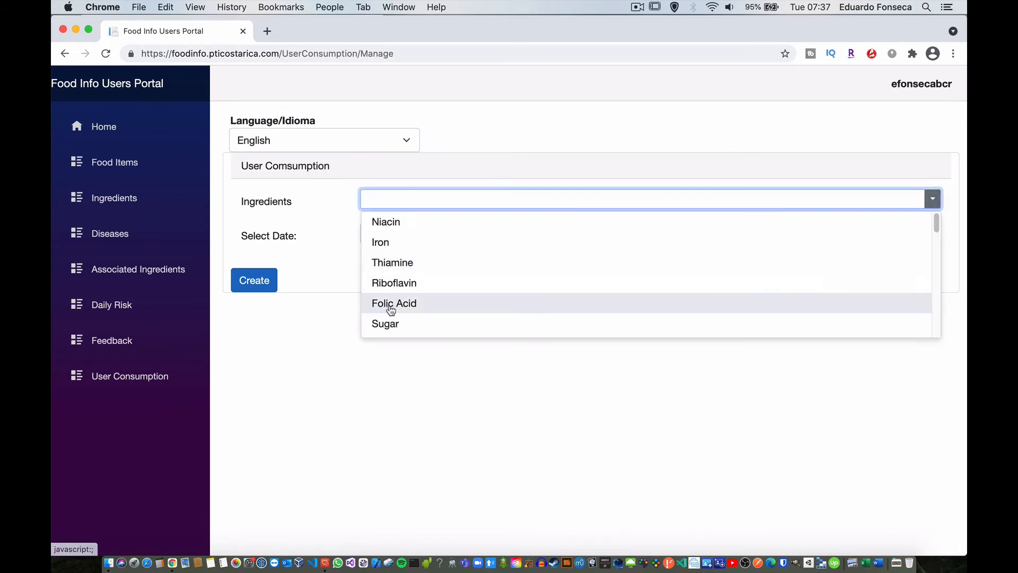
click(394, 282)
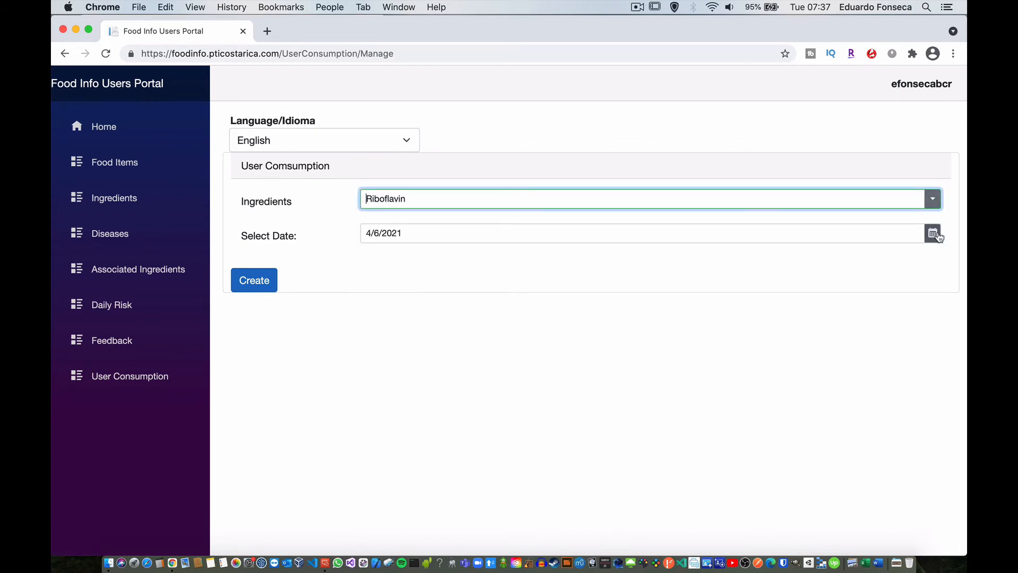
click(932, 232)
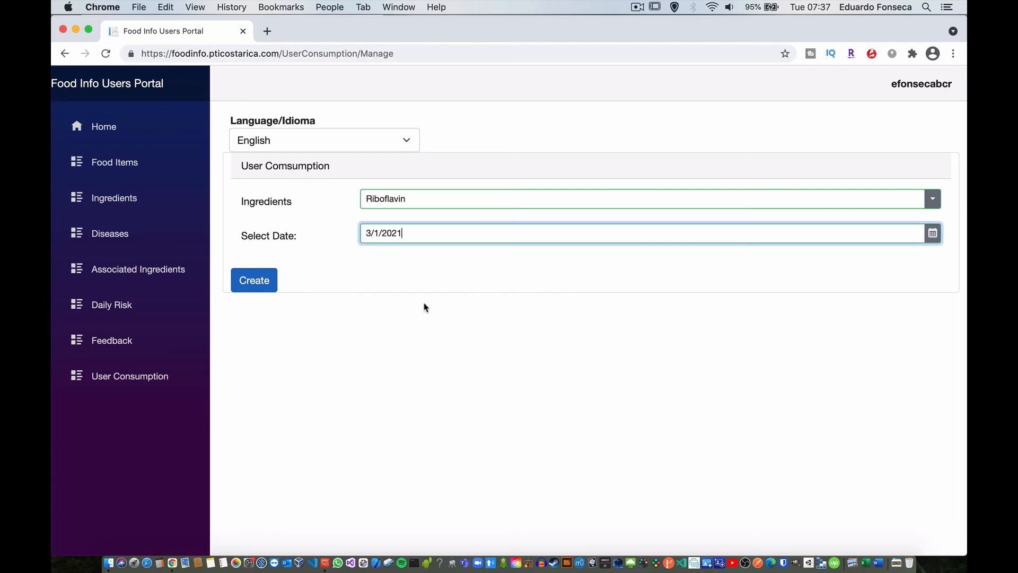
click(253, 280)
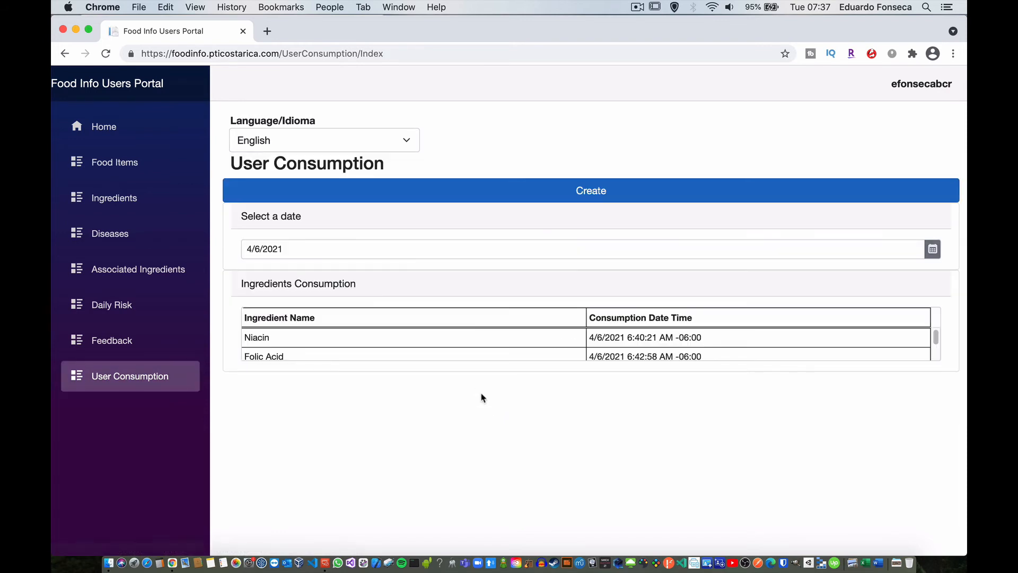
Set the Daily Risk chart to 3/1/2021, now listing twelve diseases including Alcoholism.
scroll(down, 3)
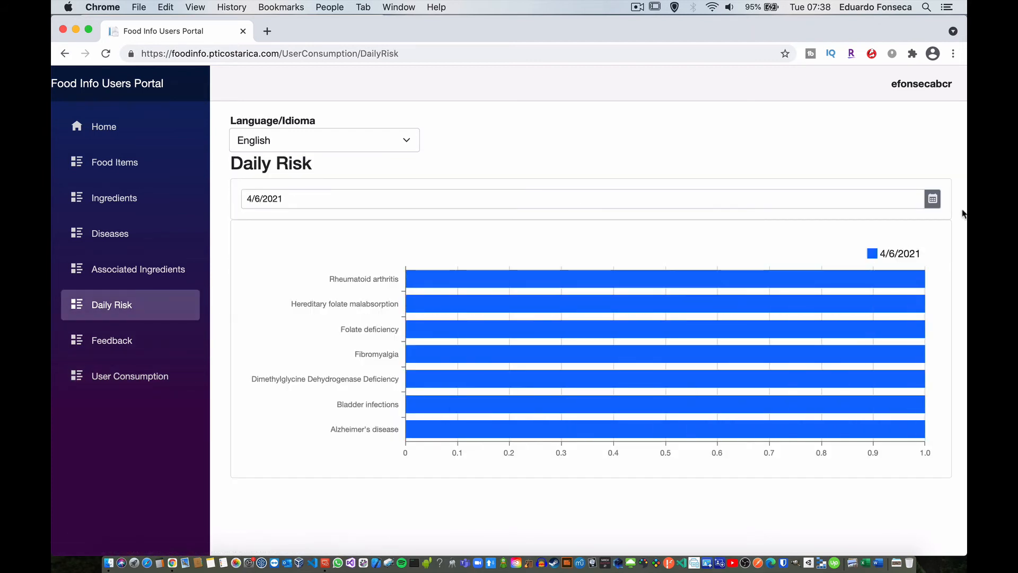
click(932, 199)
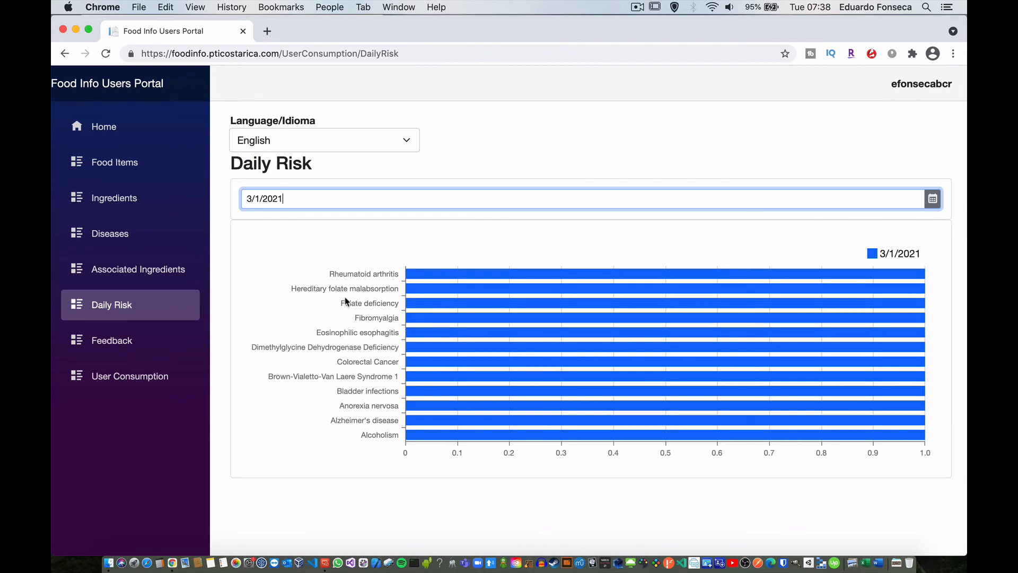
mouse_move(343, 322)
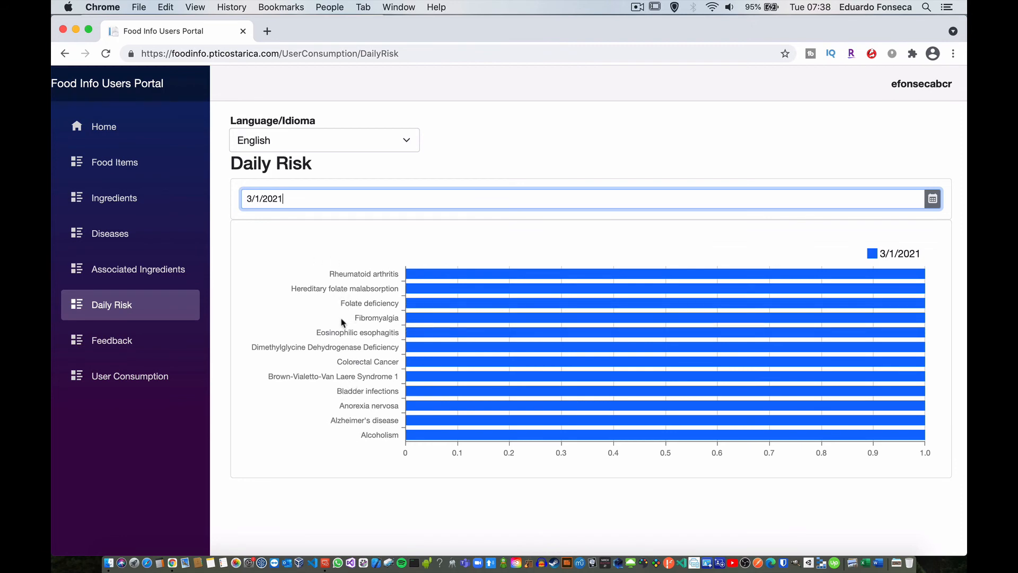
mouse_move(350, 345)
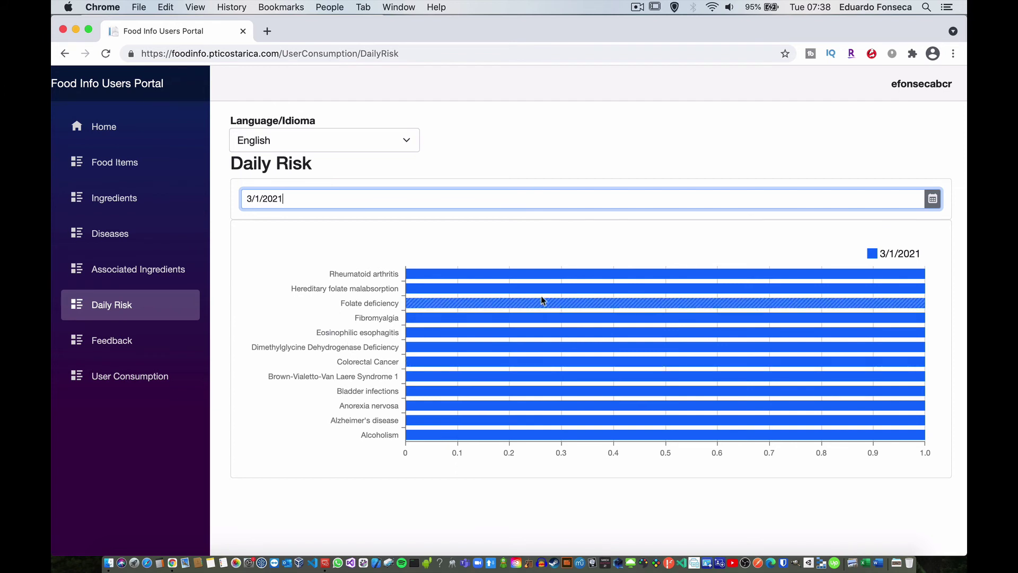
mouse_move(811, 317)
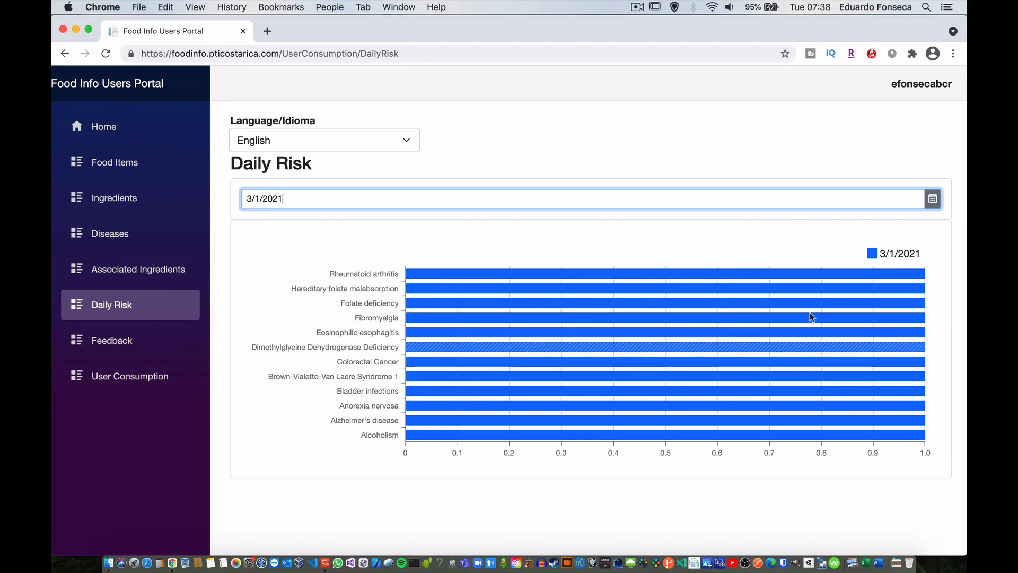
mouse_move(530, 334)
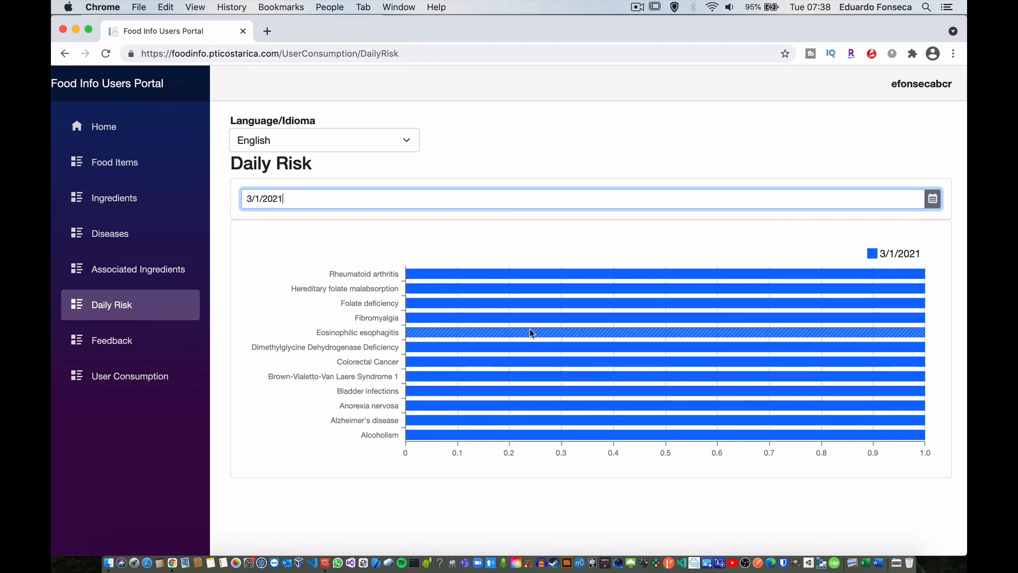